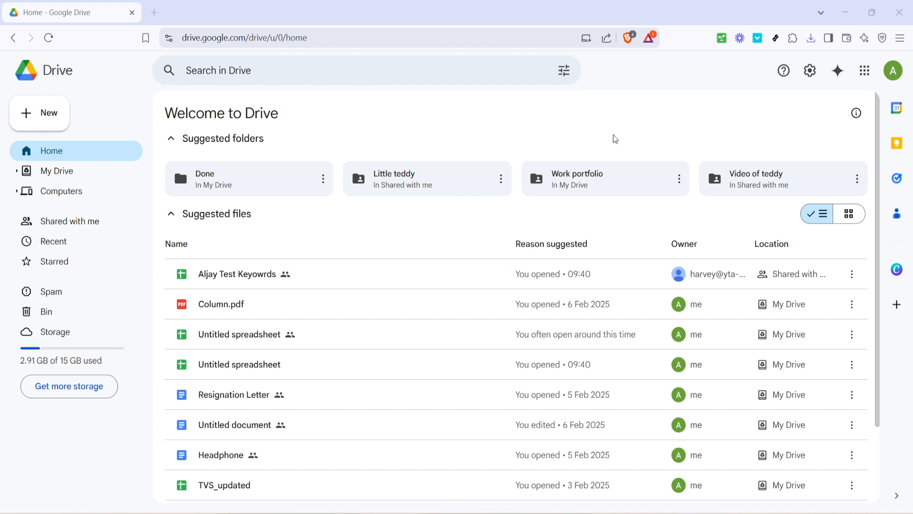
mouse_move(230, 144)
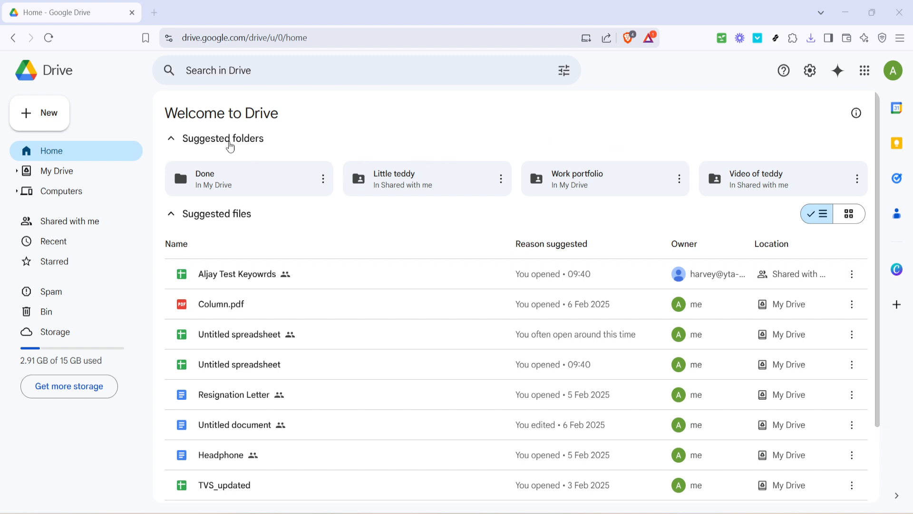
Step: Bring up the New menu with the create and upload choices
left_click(39, 113)
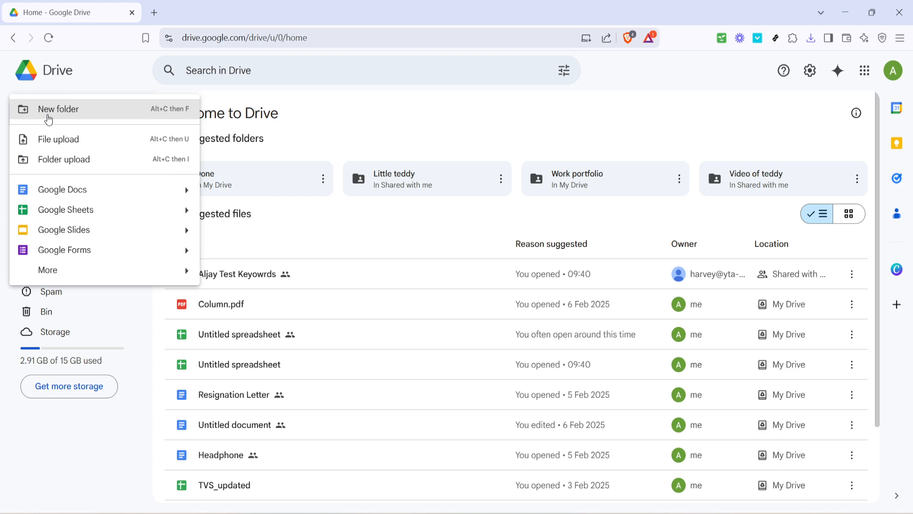
mouse_move(61, 139)
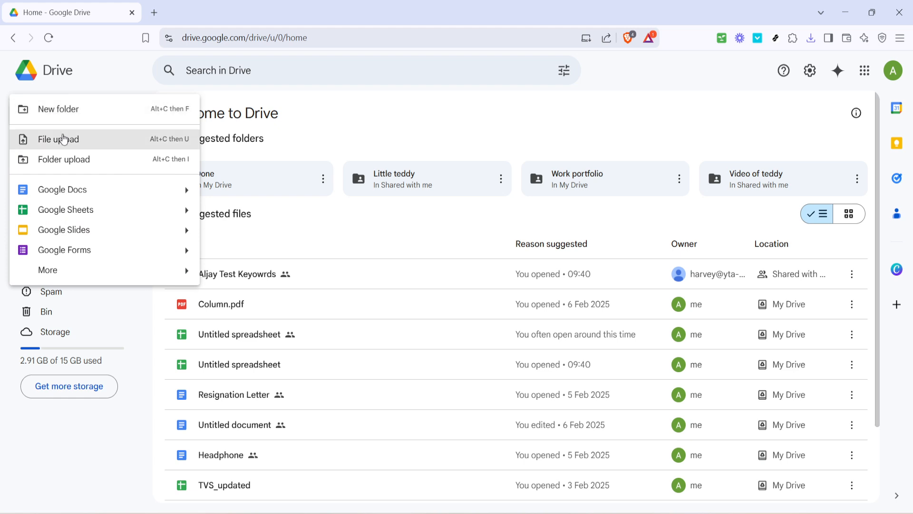
Step: Start a File upload and browse the picker to Downloads, down to the targettt image
left_click(58, 139)
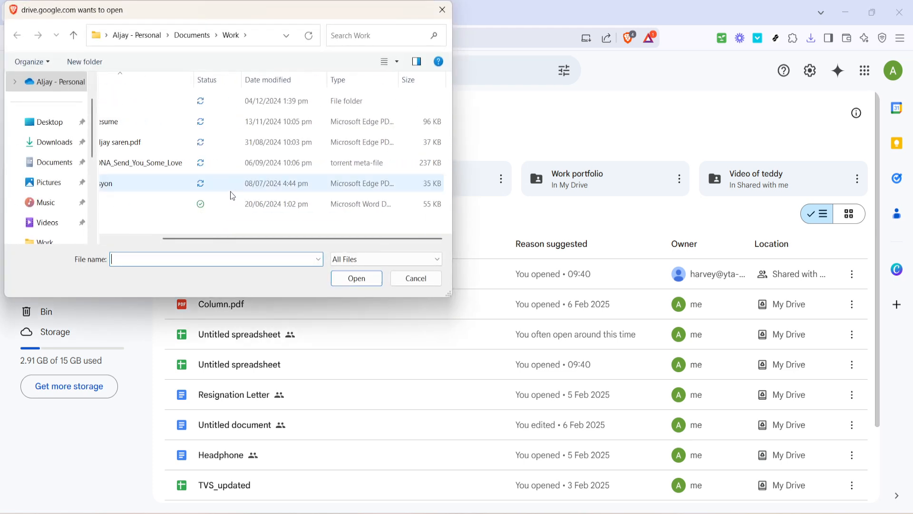
mouse_move(88, 173)
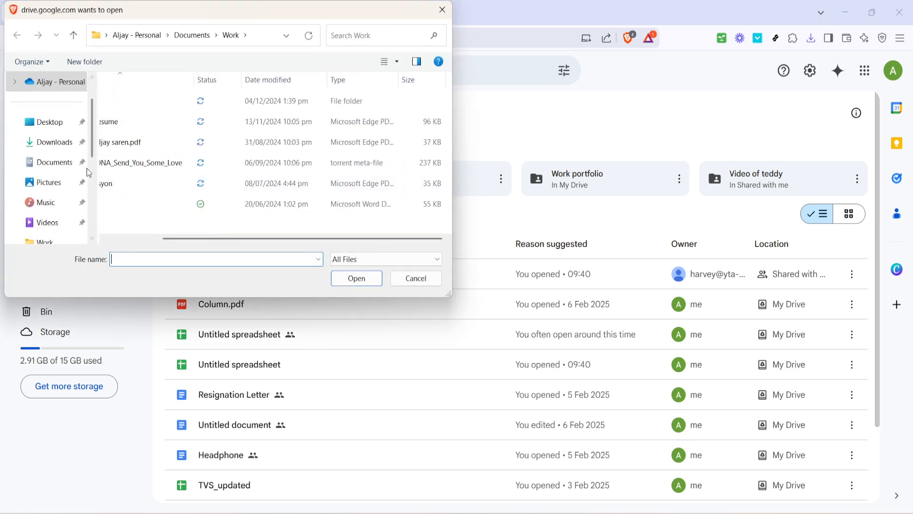
mouse_move(50, 181)
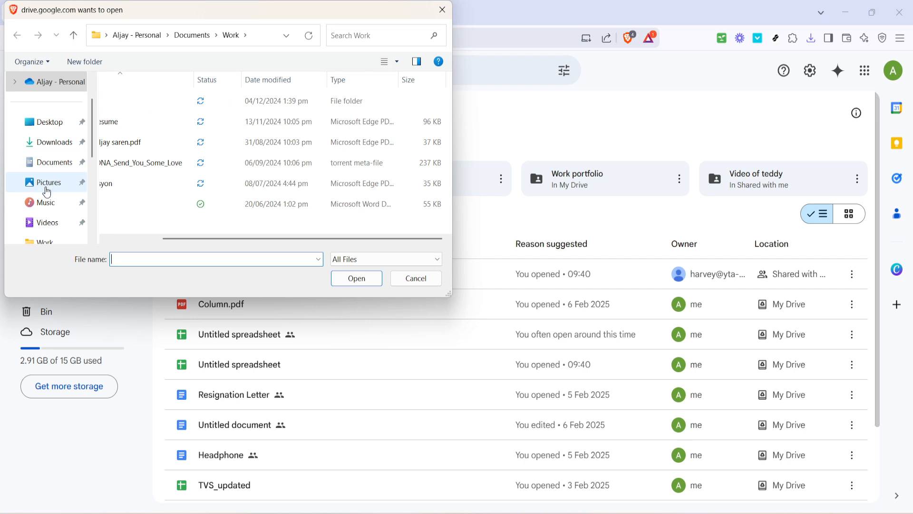
scroll("down", 3)
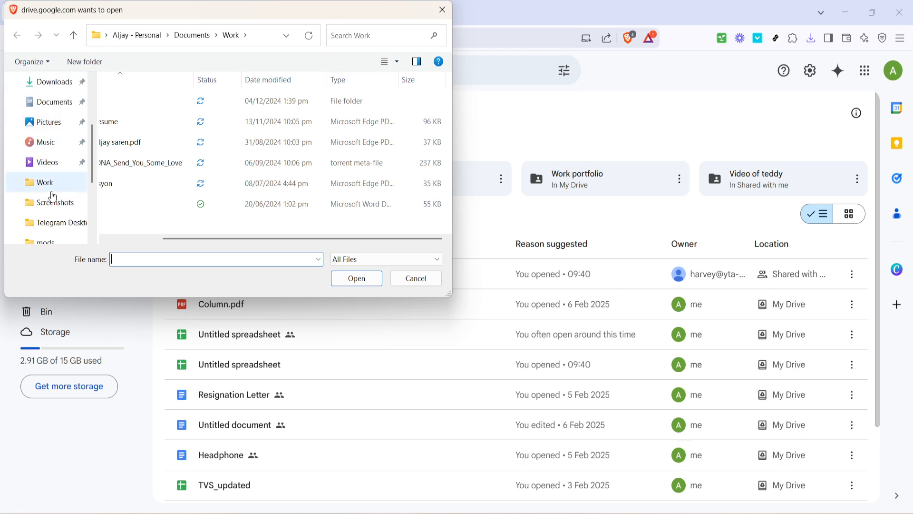
mouse_move(225, 218)
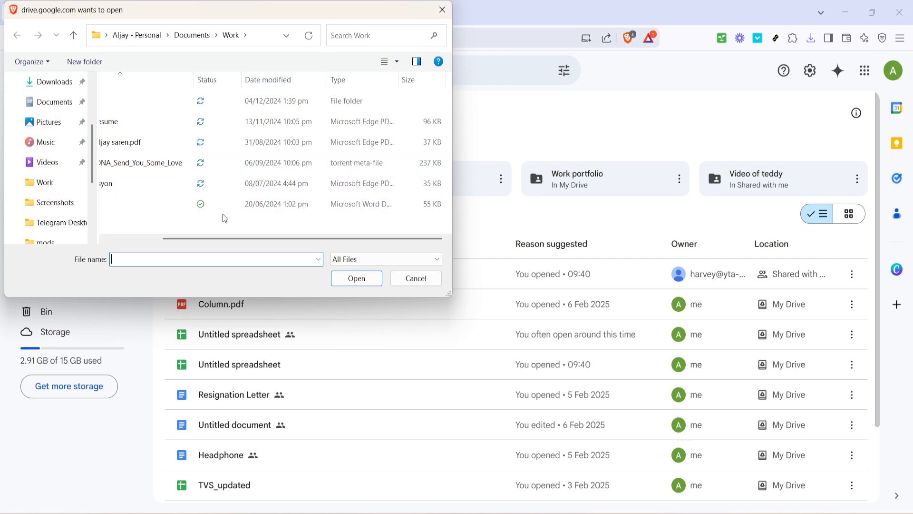
mouse_move(227, 239)
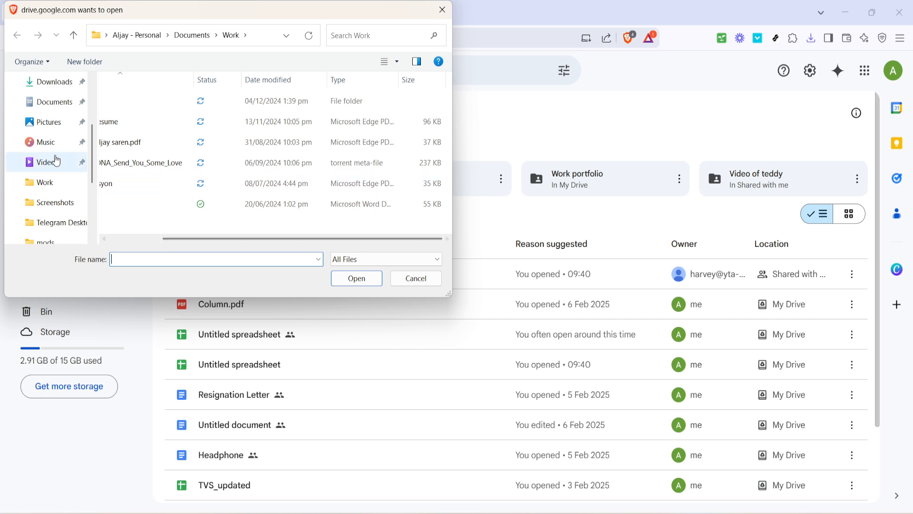
left_click(52, 82)
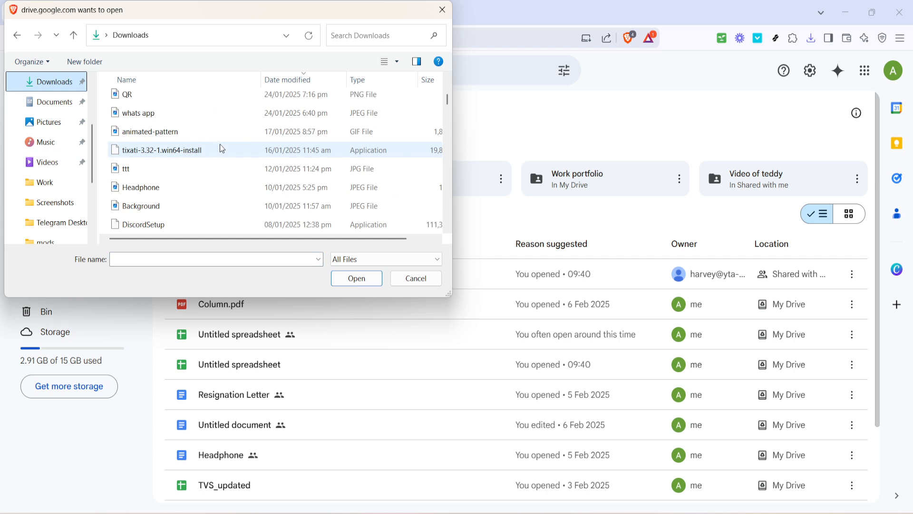
scroll("down", 3)
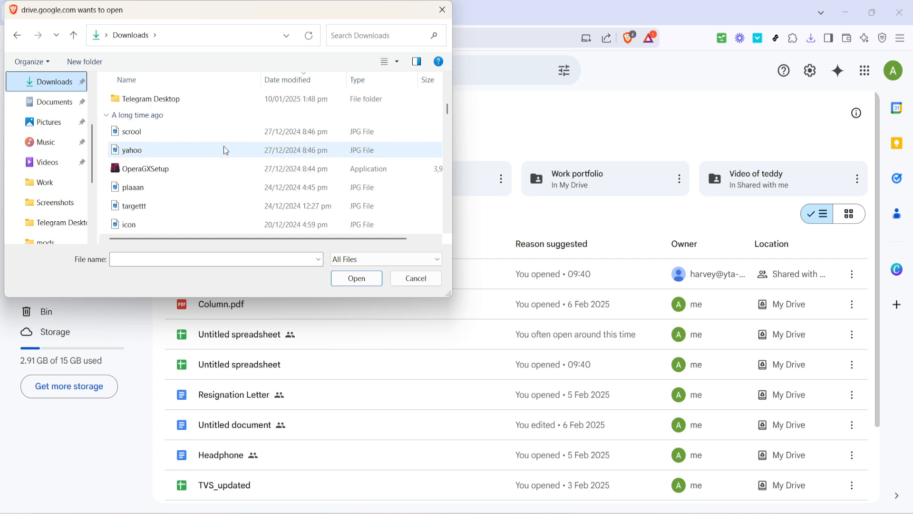
scroll("down", 3)
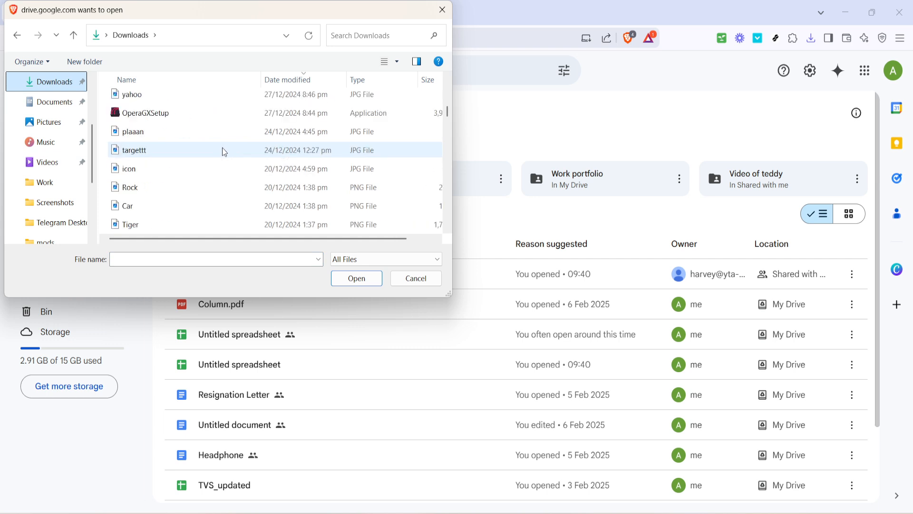
mouse_move(198, 143)
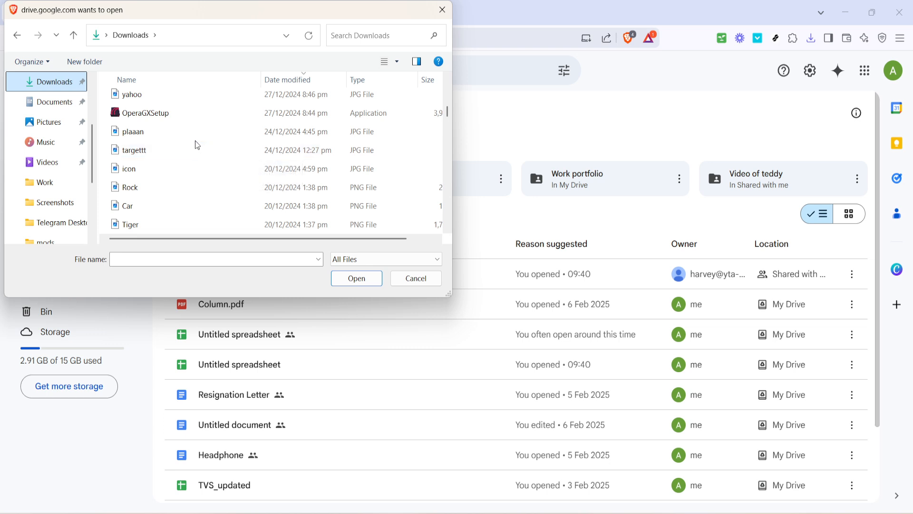
scroll("down", 3)
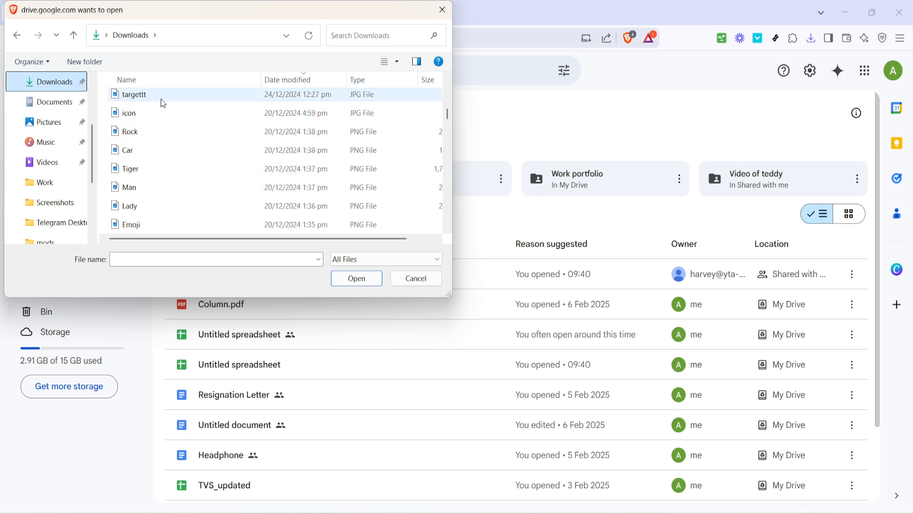
Step: Select the four images targettt, icon, Rock and Car as a contiguous range
left_click(131, 94)
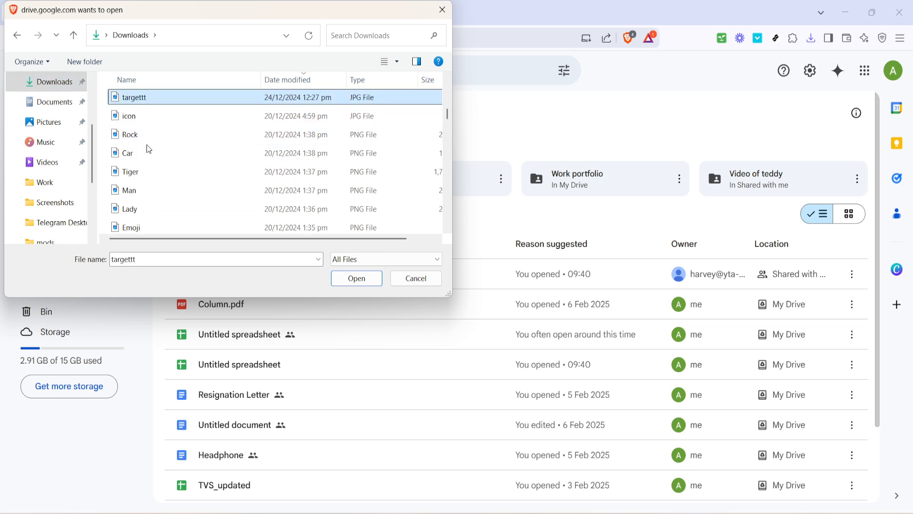
left_click(126, 153)
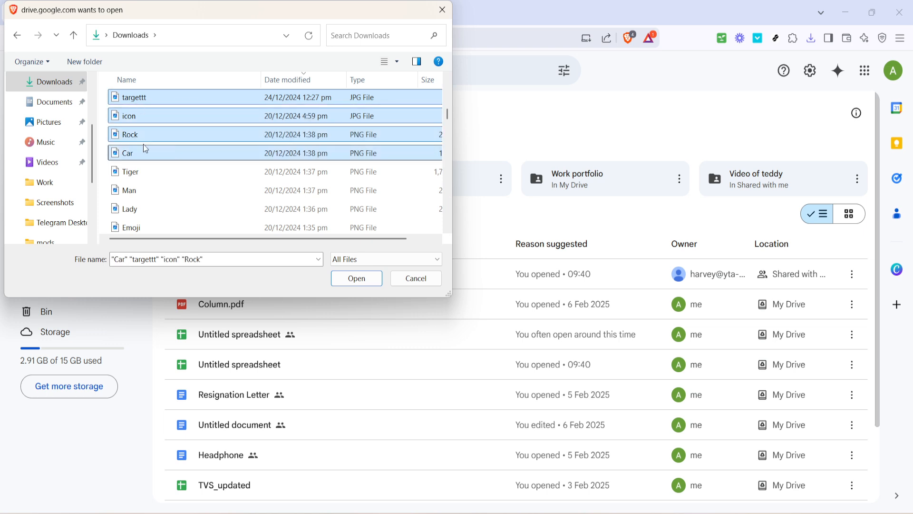
mouse_move(179, 131)
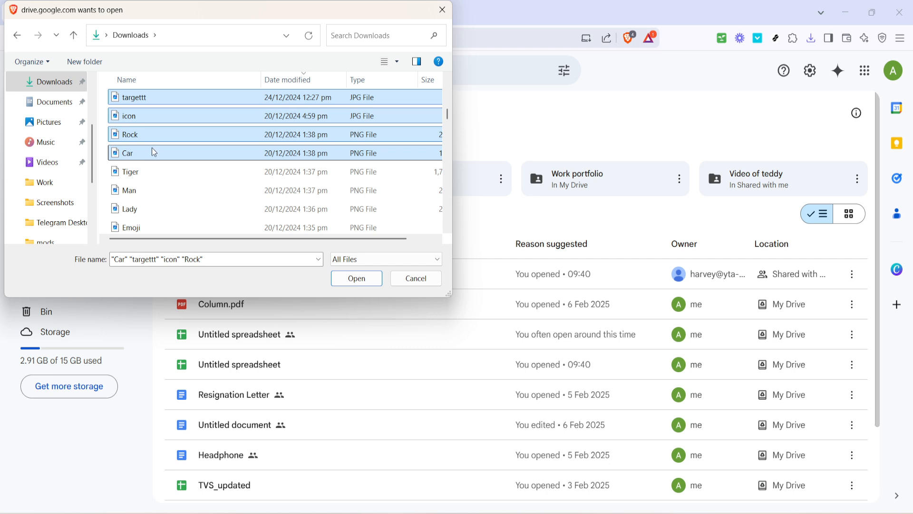
mouse_move(234, 156)
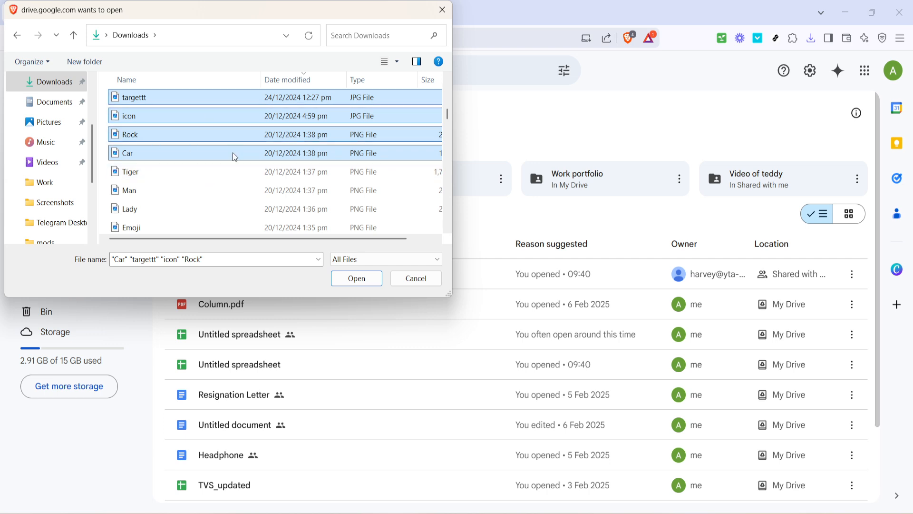
mouse_move(345, 234)
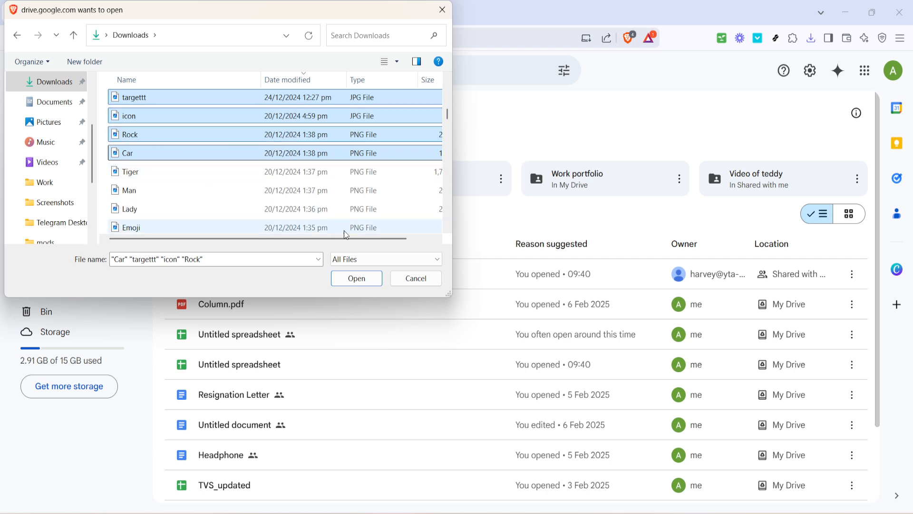
mouse_move(375, 299)
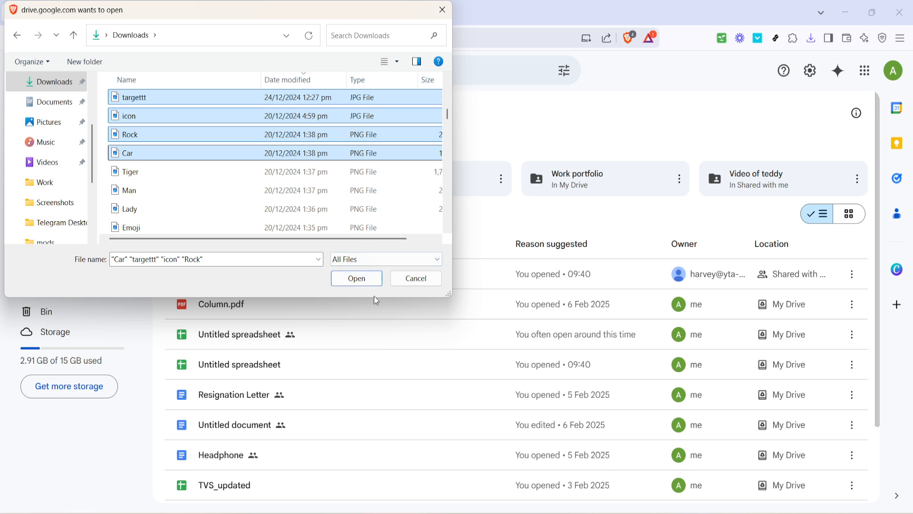
mouse_move(373, 291)
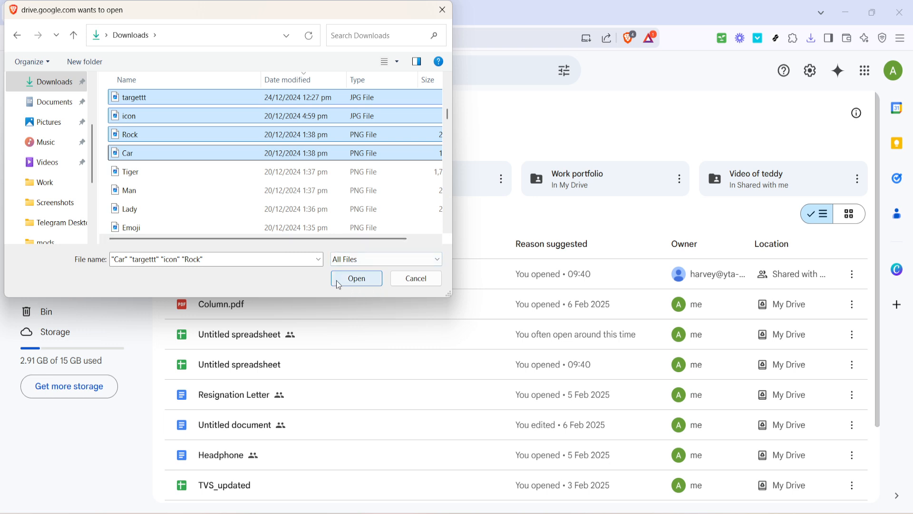
Step: Upload the four selected images and return to the Drive Home page
left_click(356, 277)
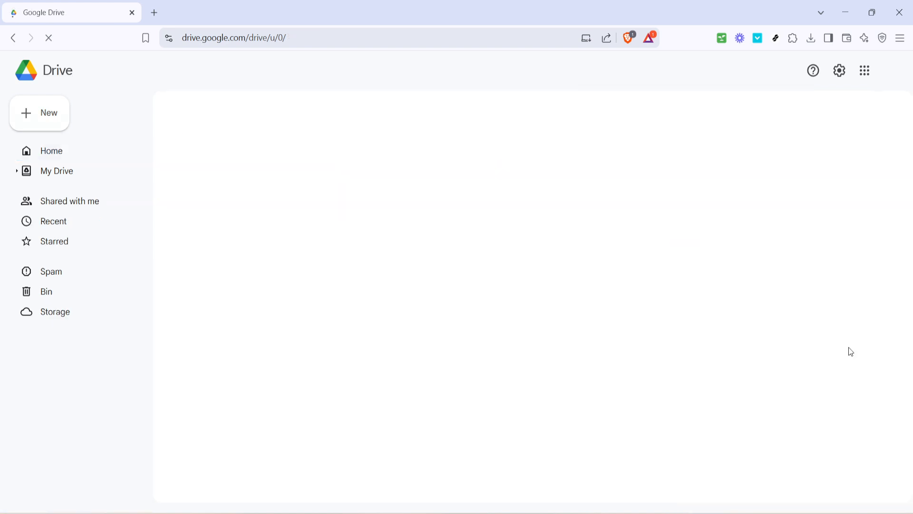
left_click(51, 150)
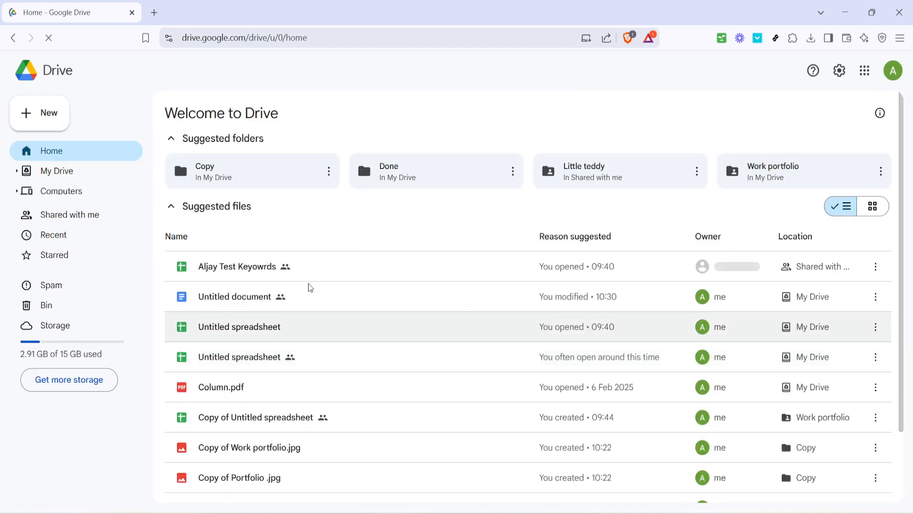